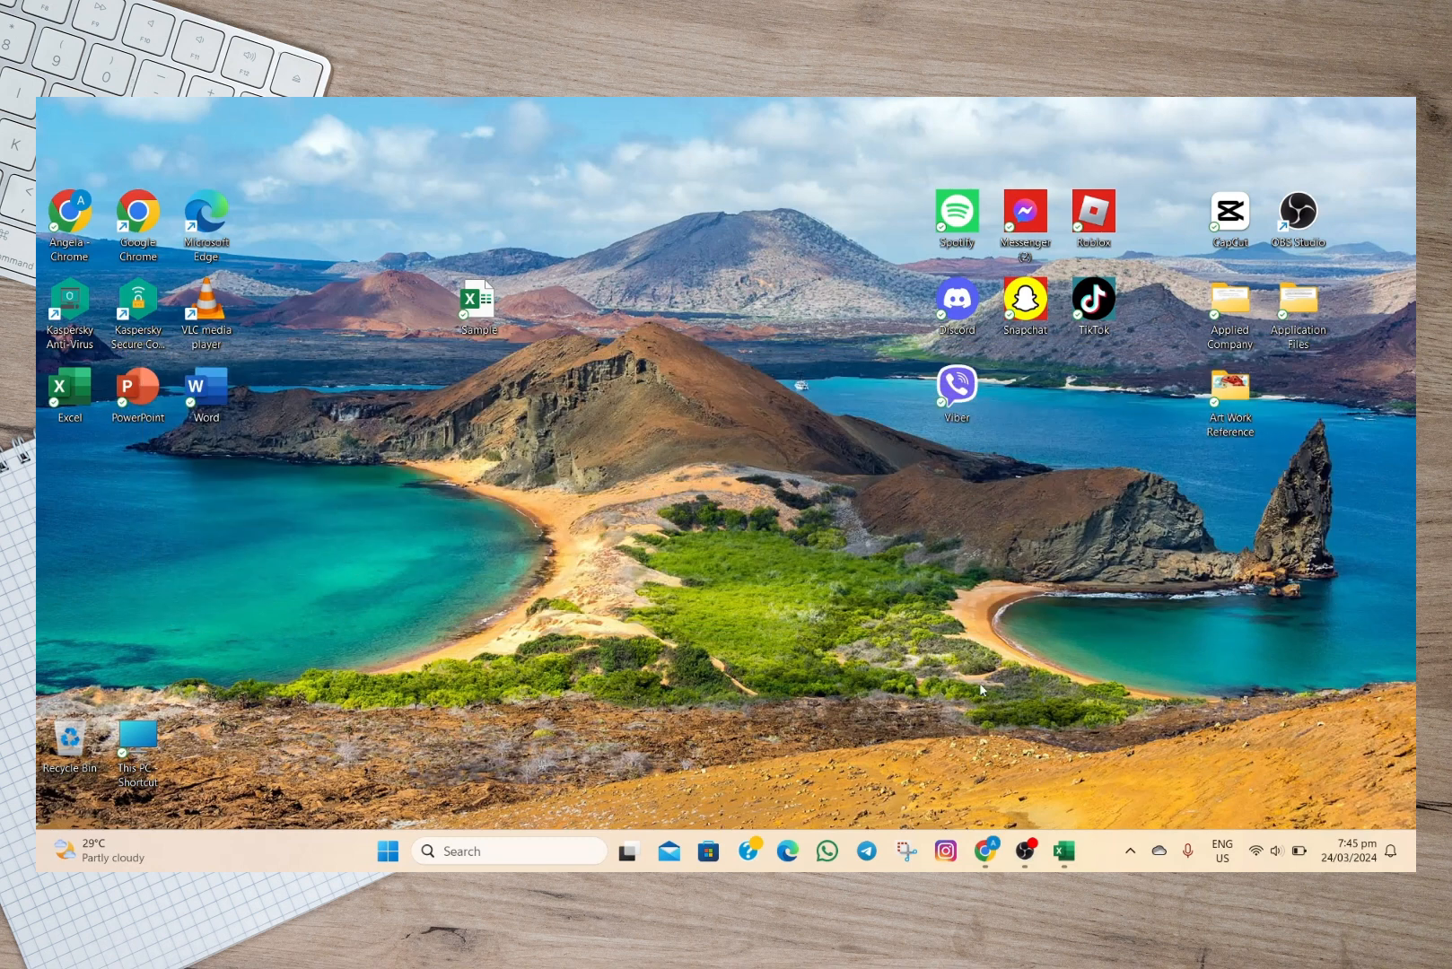
Open the Sample workbook from its desktop icon, showing the subscribe-text sheet
double_click(478, 304)
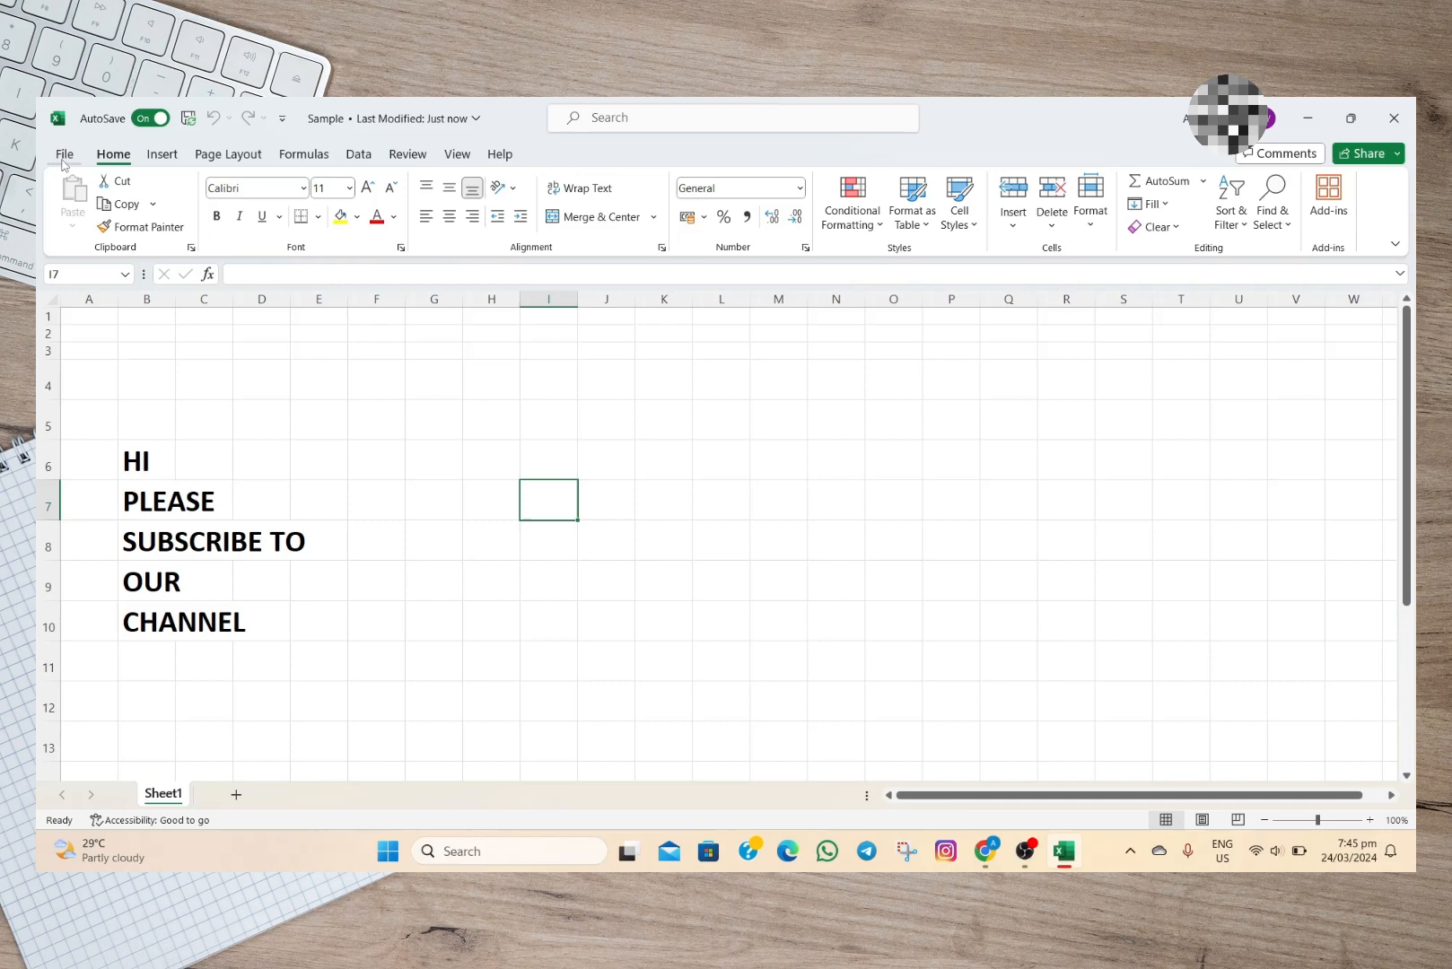
Go to the workbook's Info page and expand the Protect Workbook choices
left_click(64, 154)
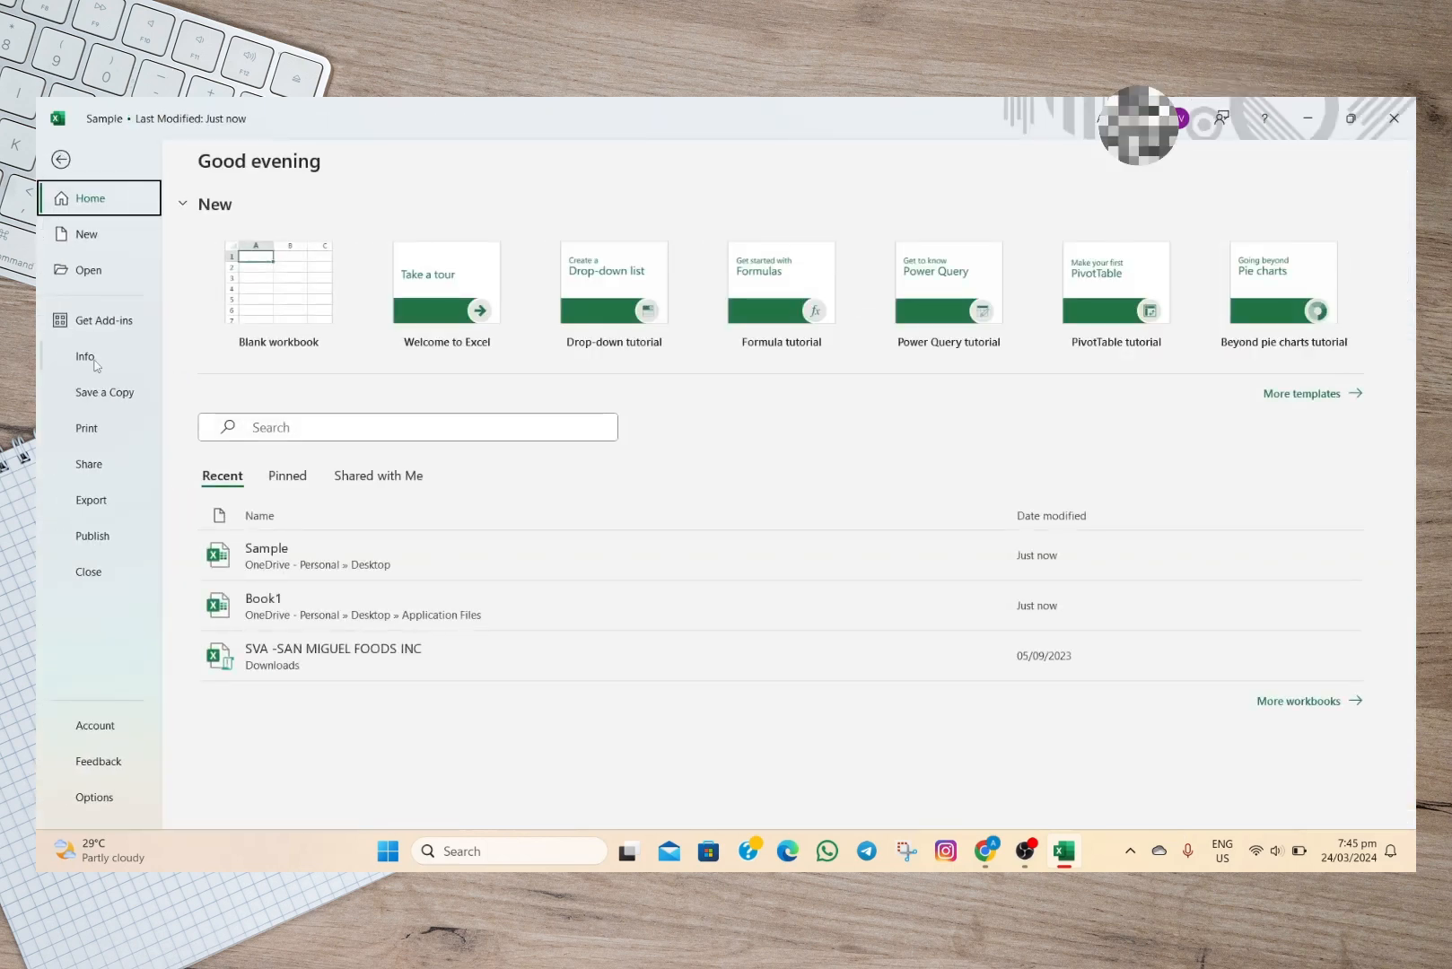
mouse_move(85, 357)
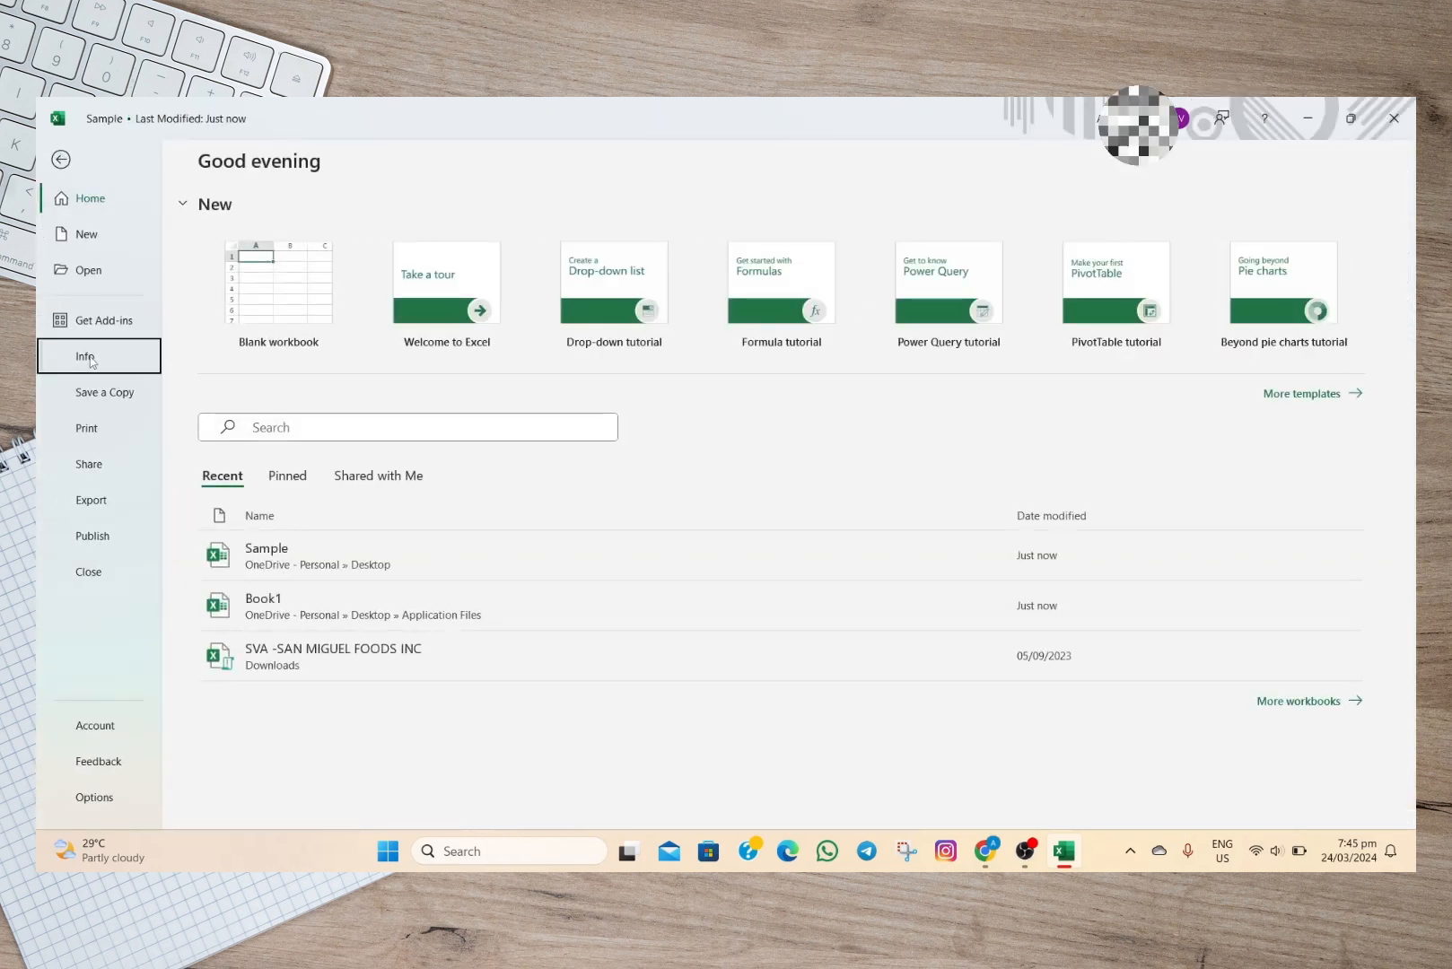
left_click(85, 355)
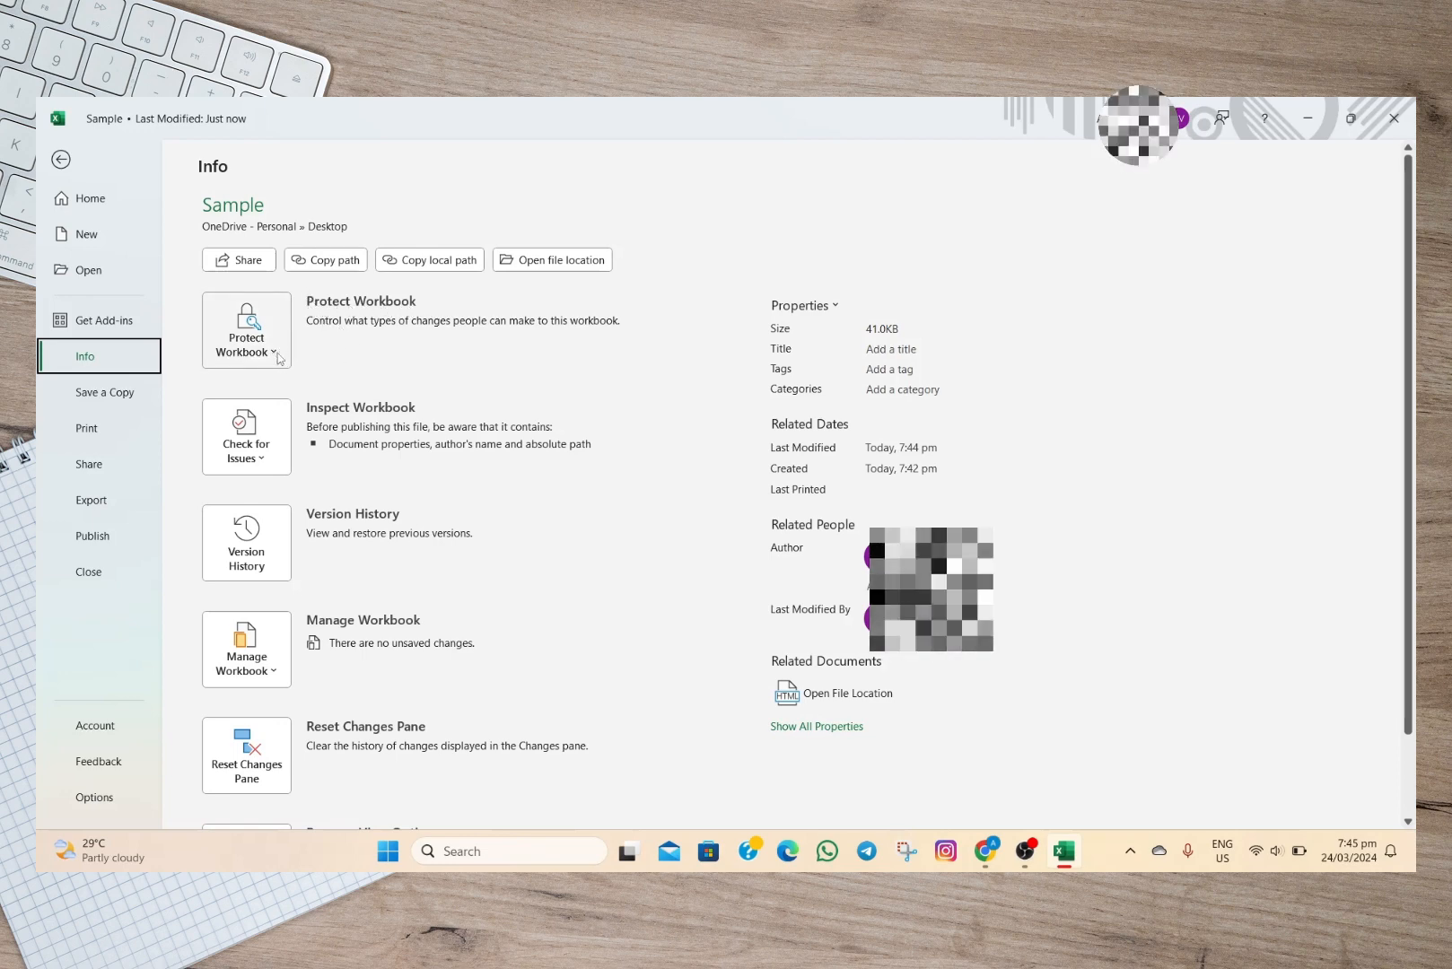
left_click(246, 330)
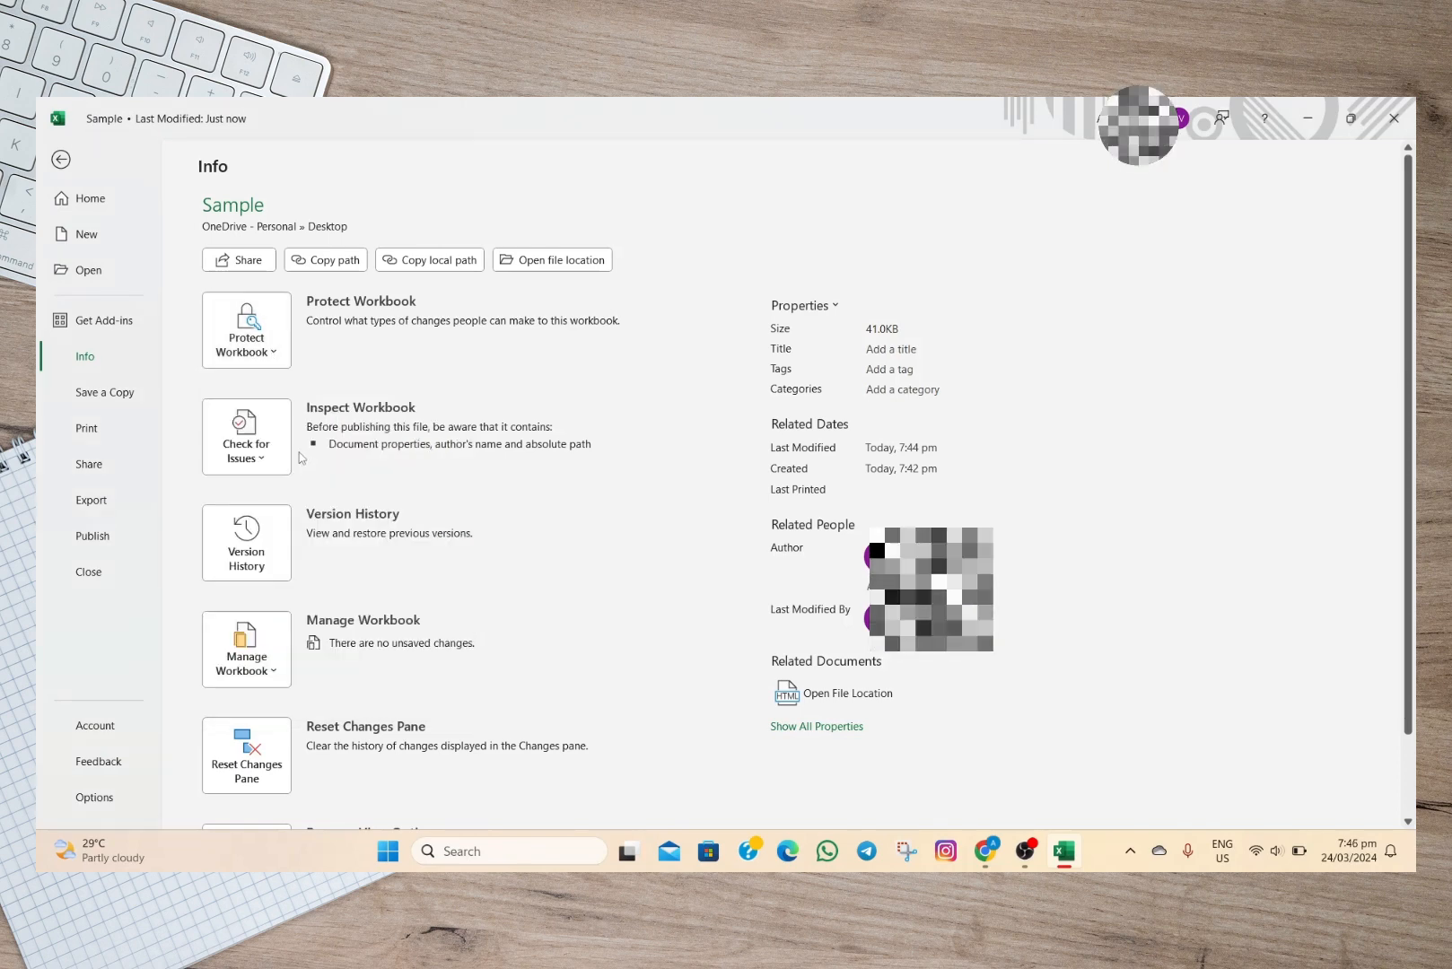
Choose Encrypt with Password, enter the password and confirm it by re-entering
left_click(246, 329)
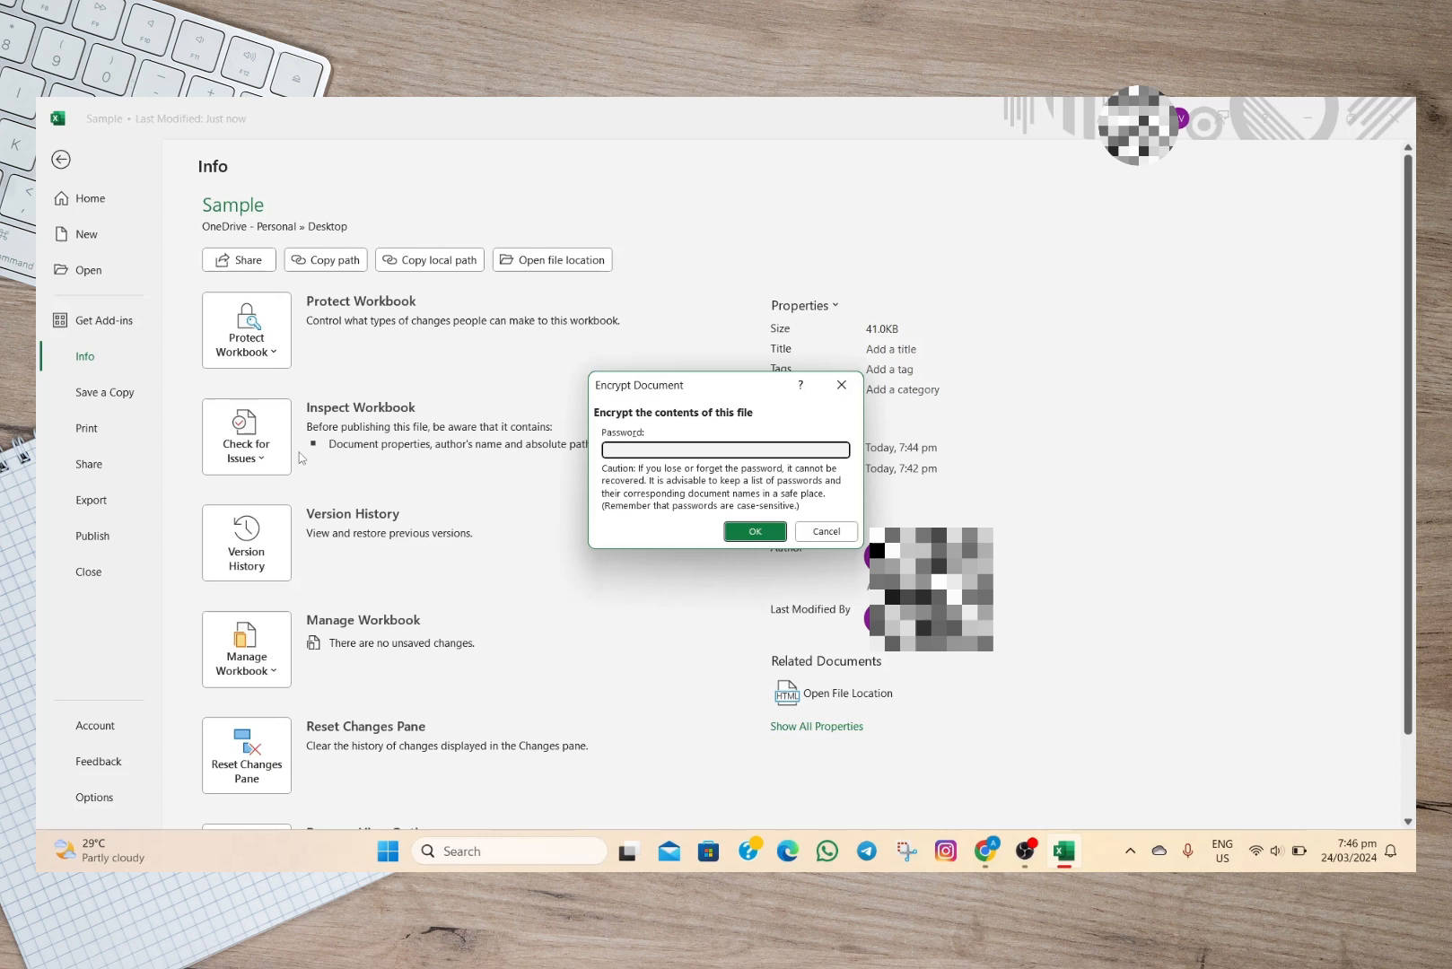
type("••••")
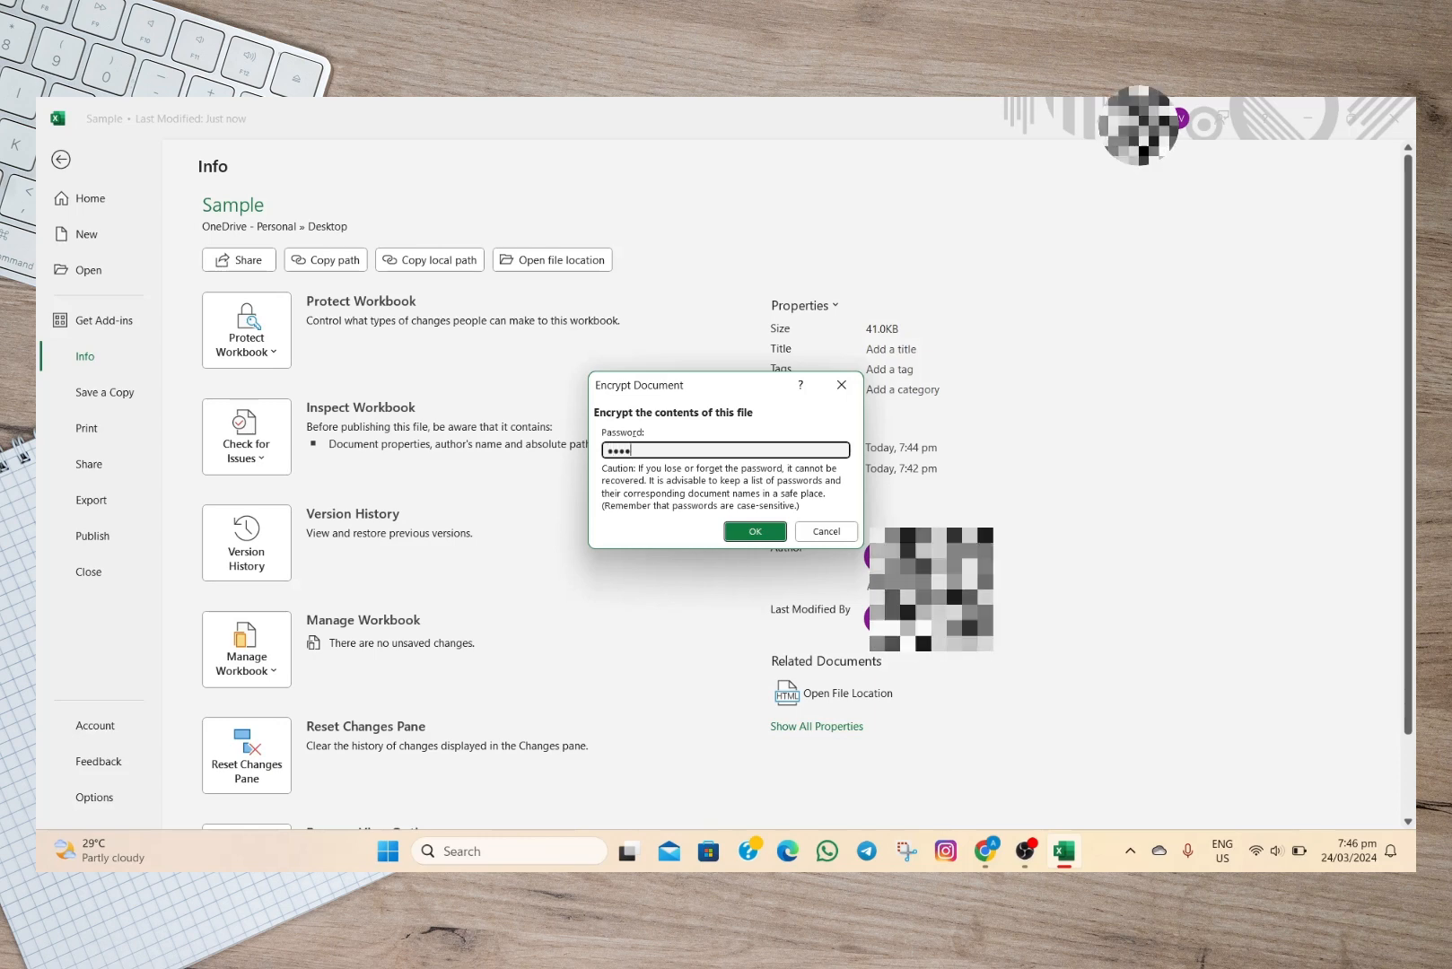
type("••")
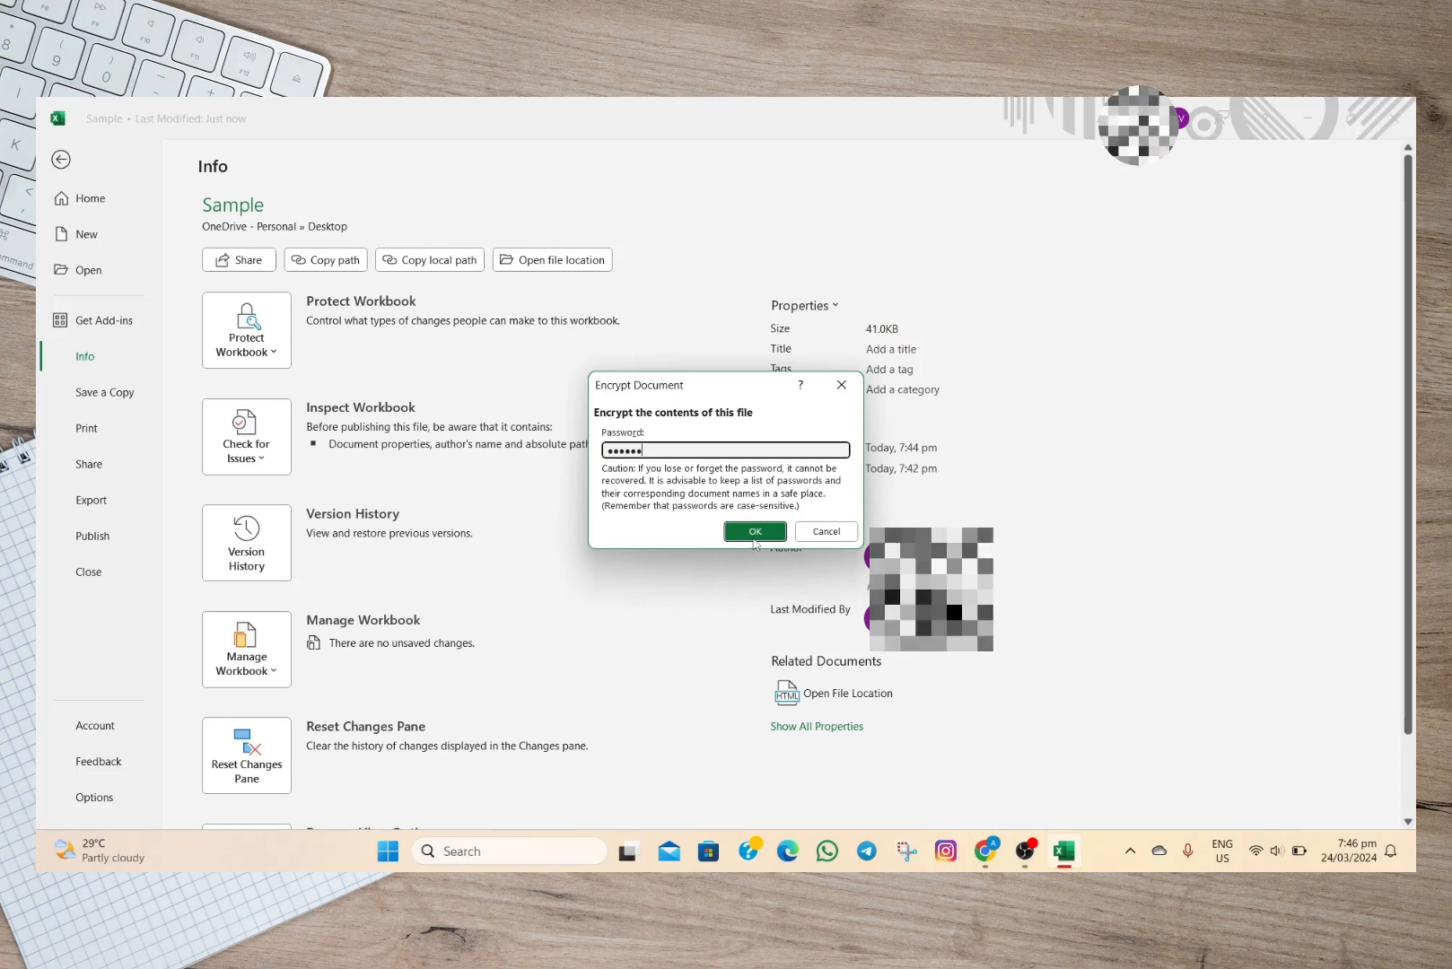
left_click(754, 532)
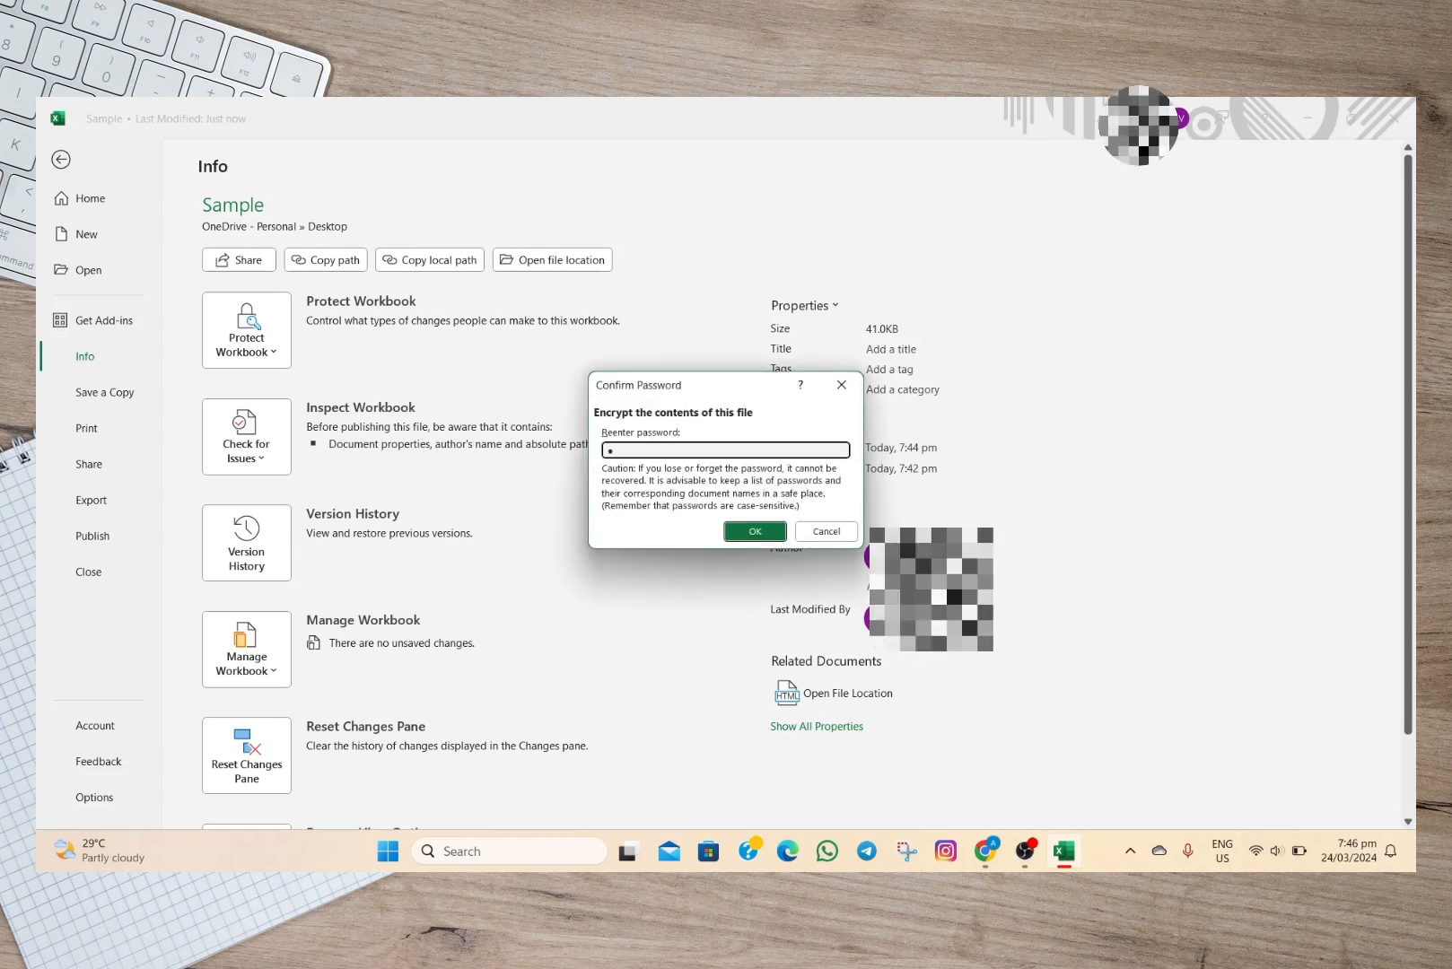
type("password")
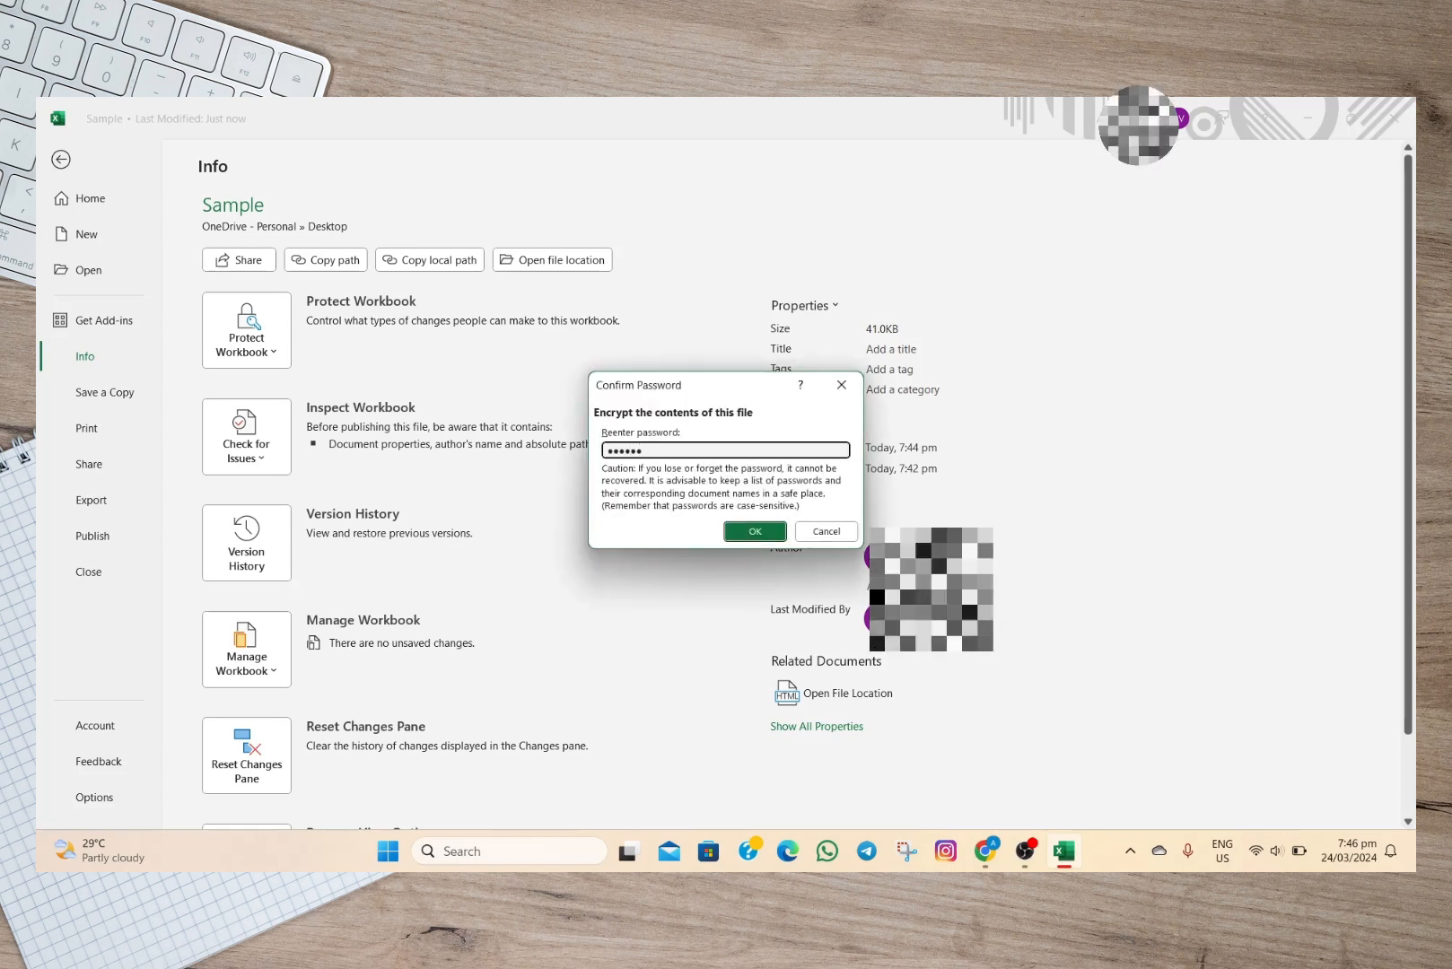
left_click(754, 532)
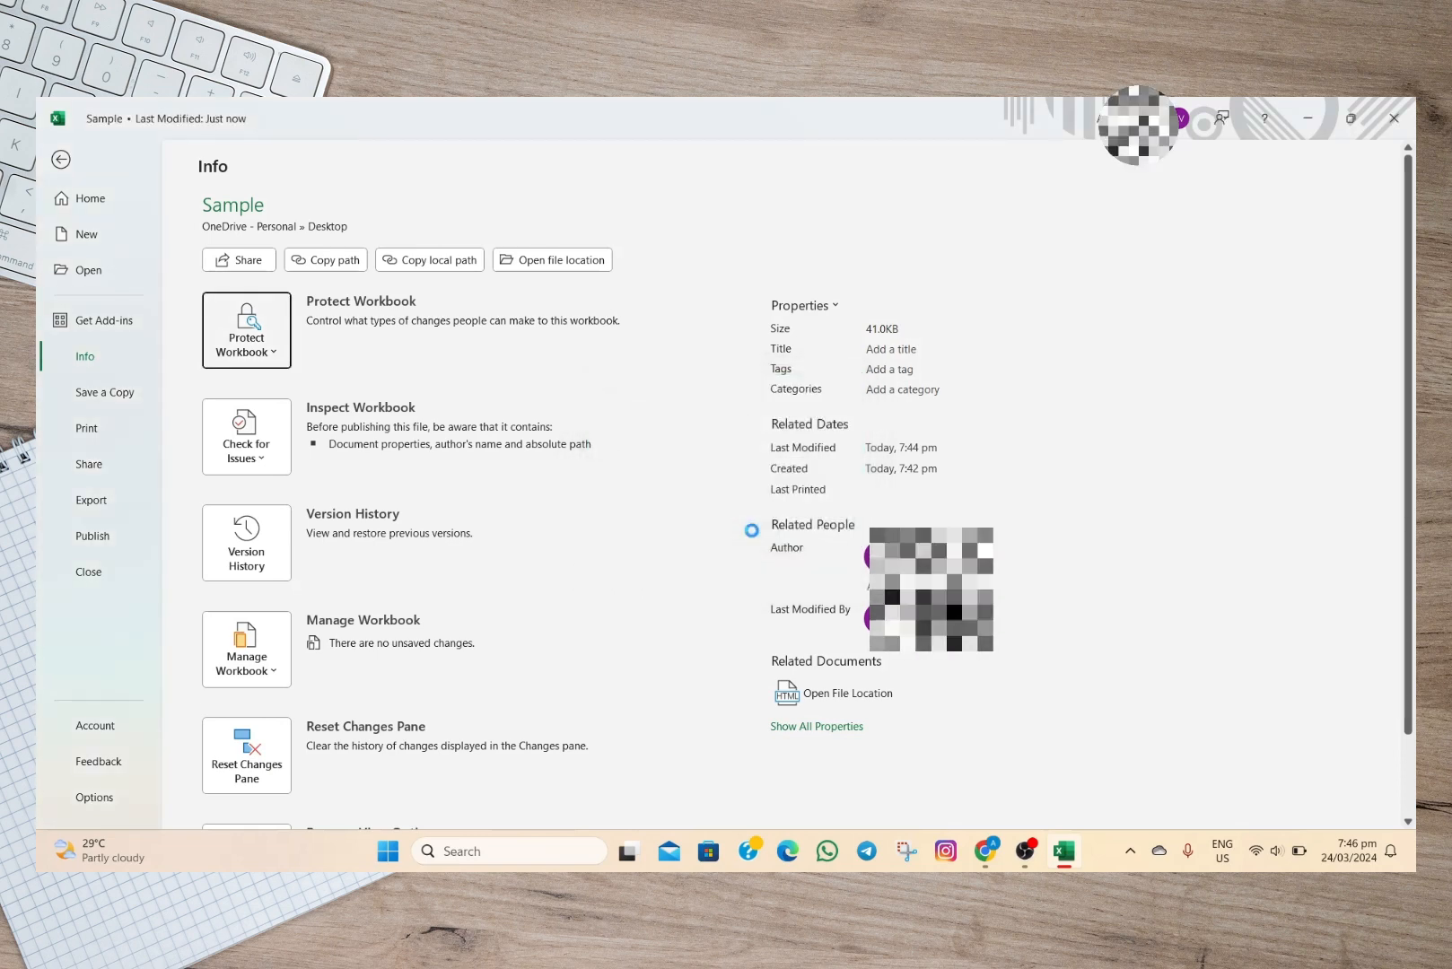
Leave Backstage, close Sample.xlsx and save the encryption change when prompted
left_click(61, 159)
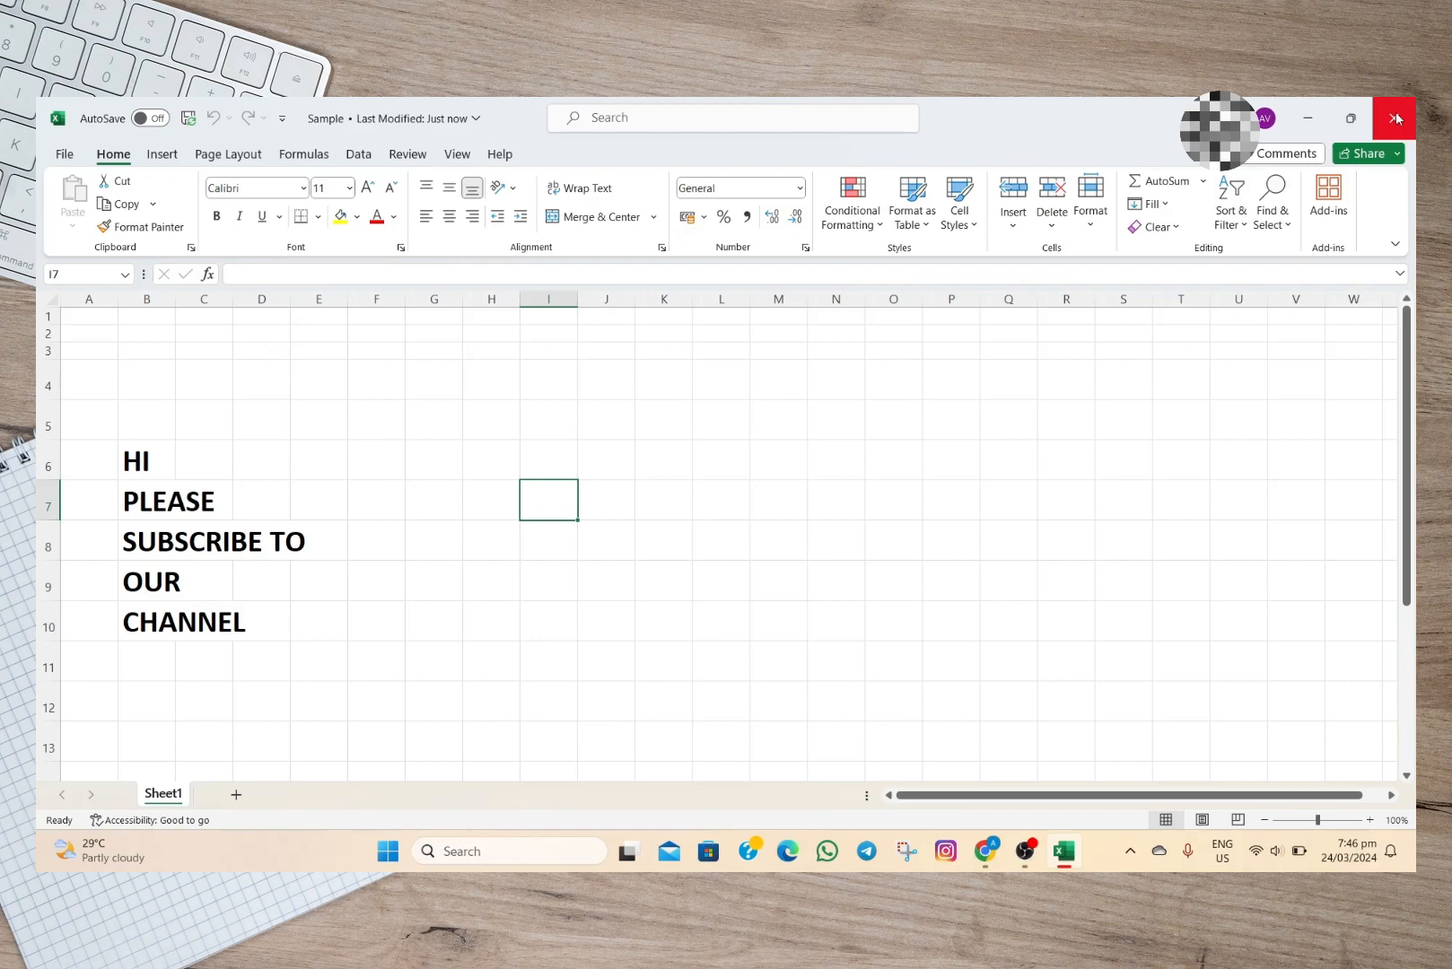
left_click(1397, 118)
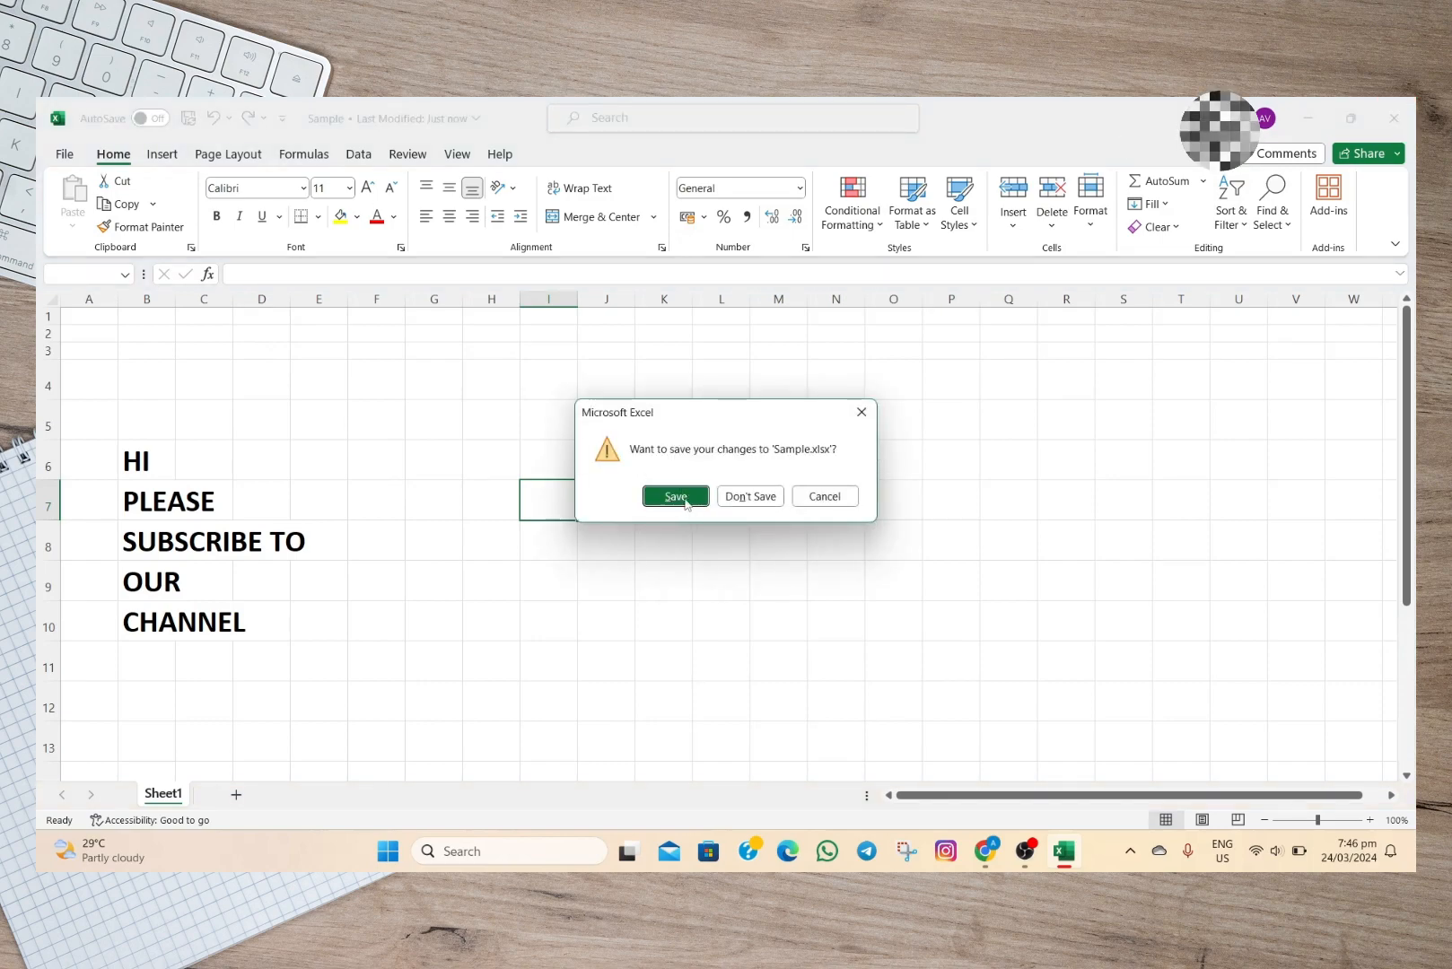
left_click(675, 495)
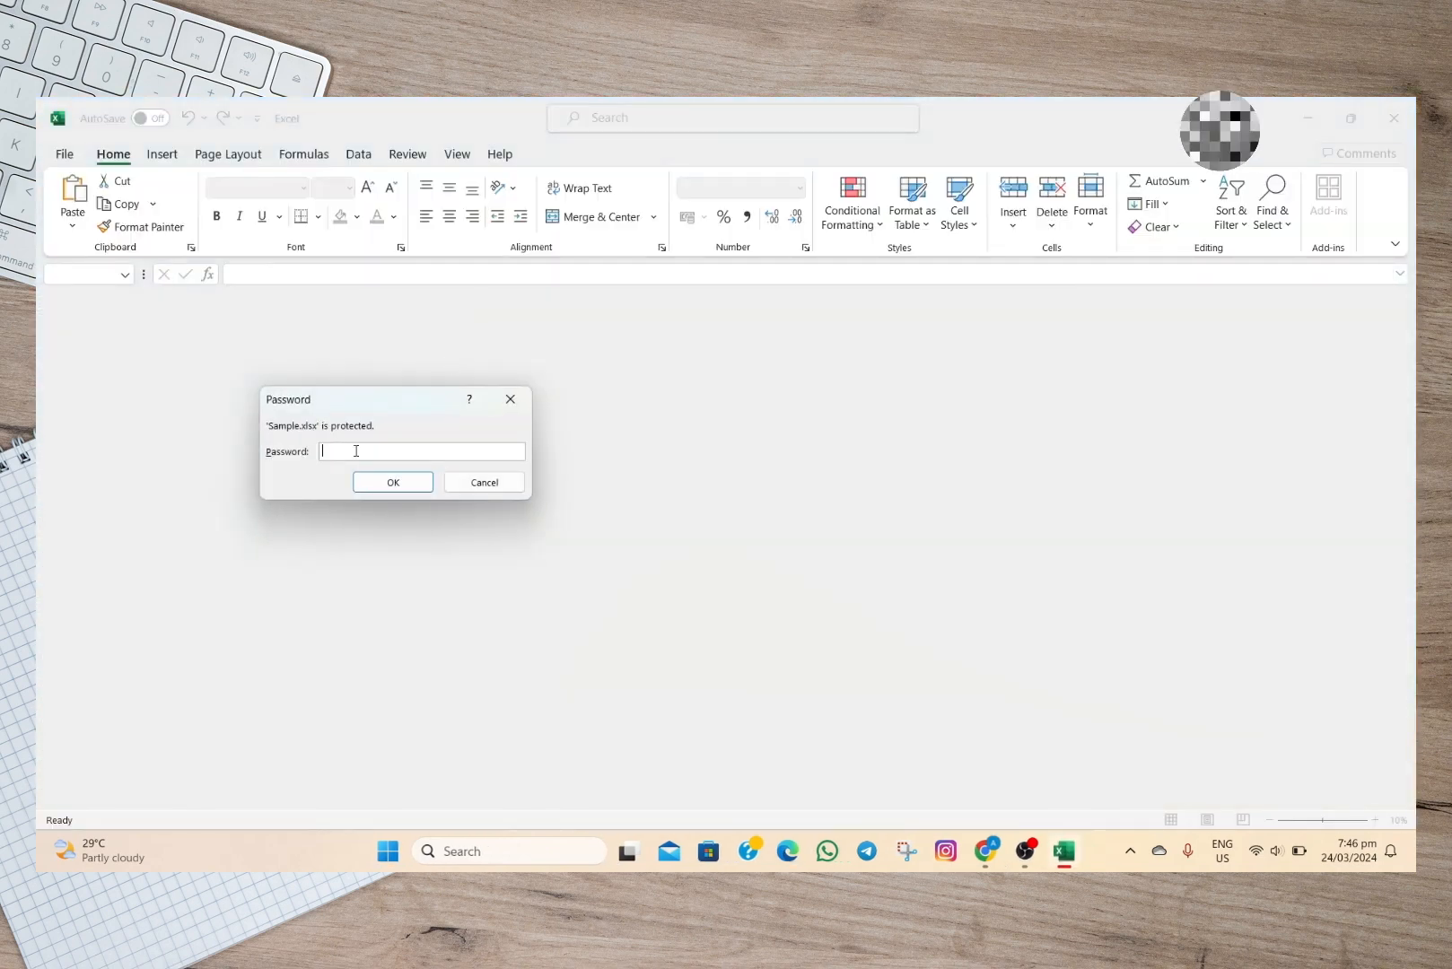
Enter the password at the prompt so Sample.xlsx opens with its text again
type("•")
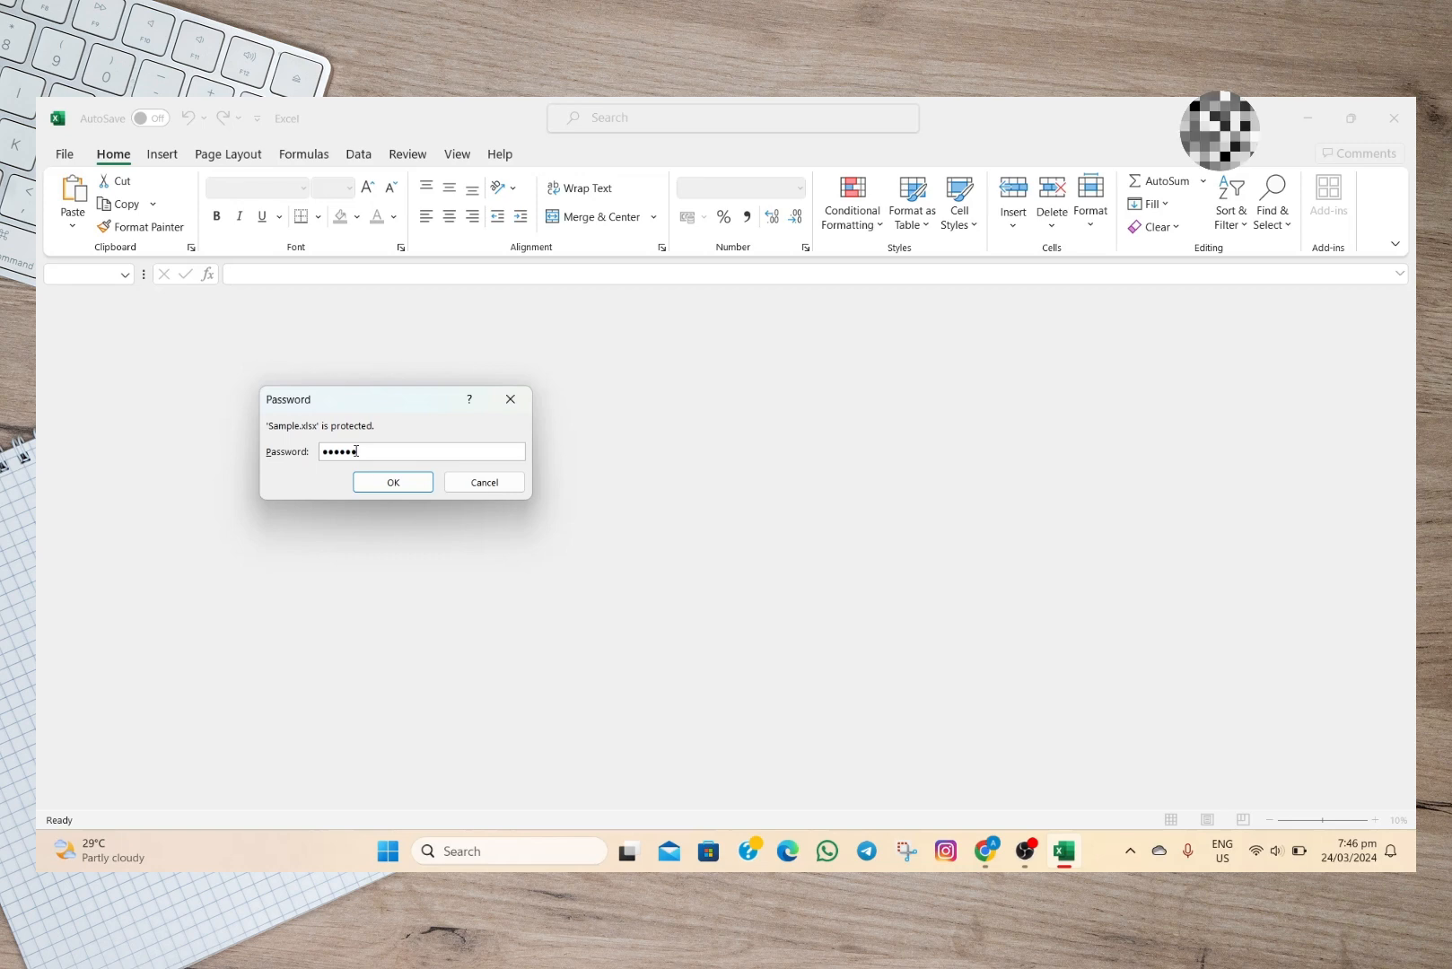
left_click(391, 481)
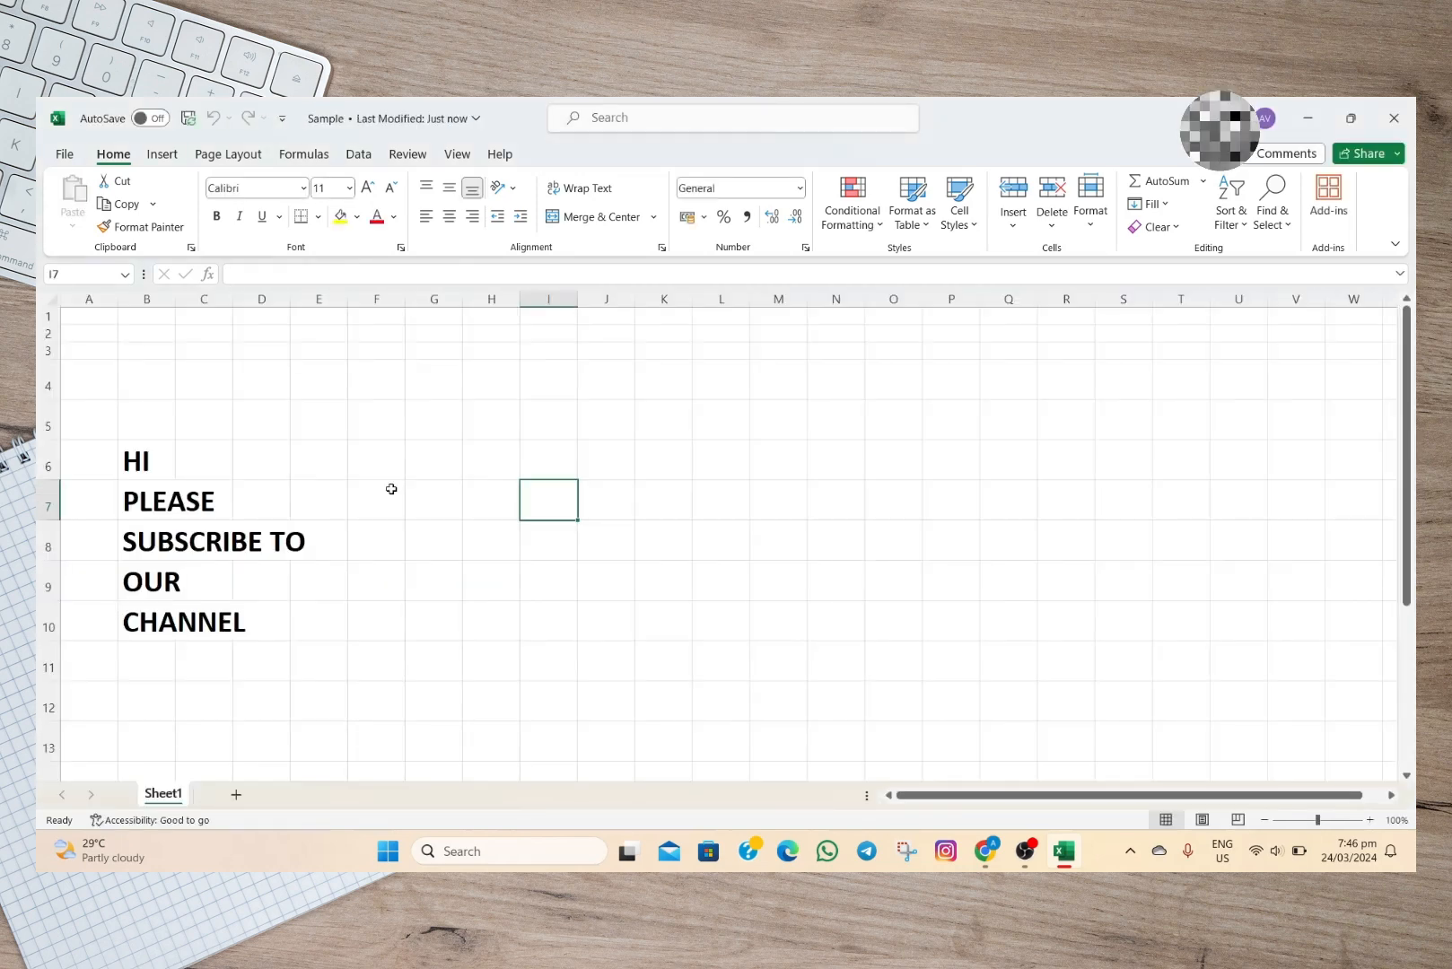
mouse_move(488, 493)
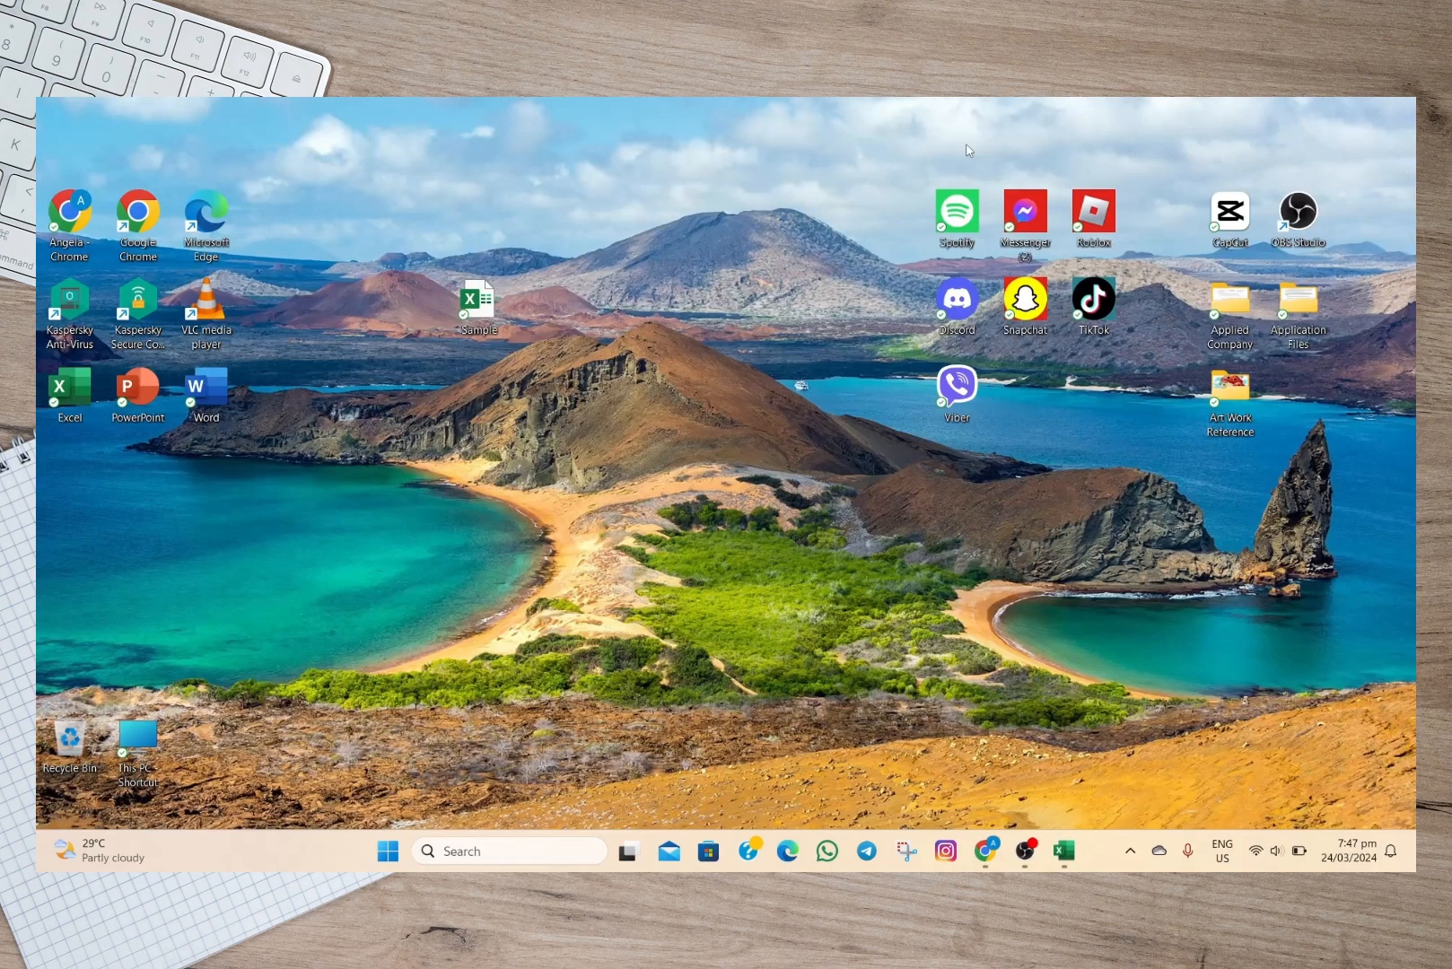
mouse_move(795, 210)
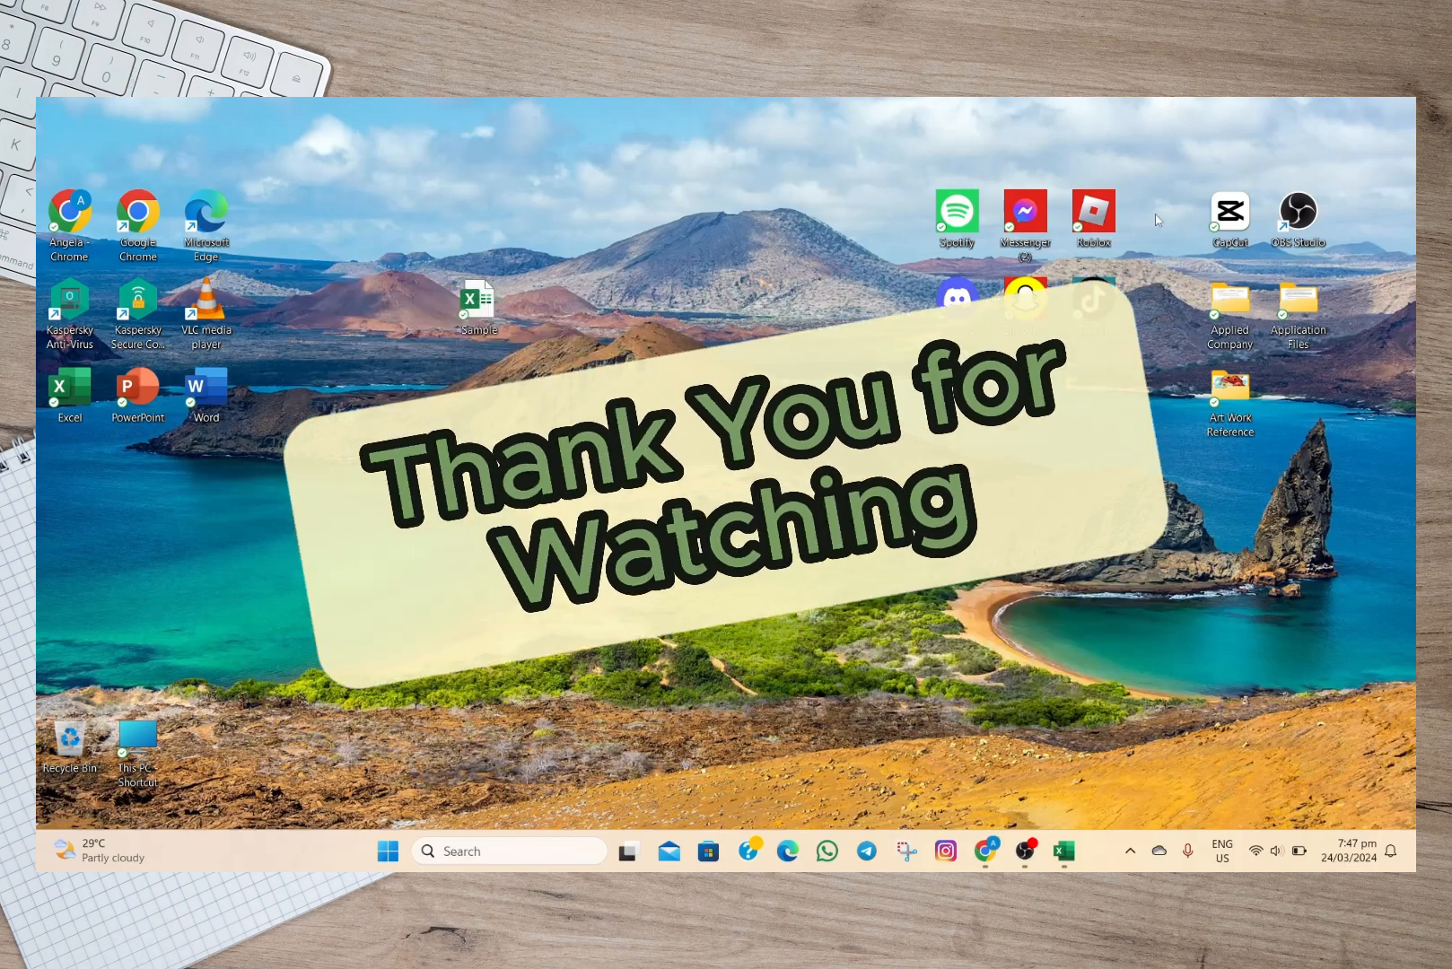
mouse_move(284, 184)
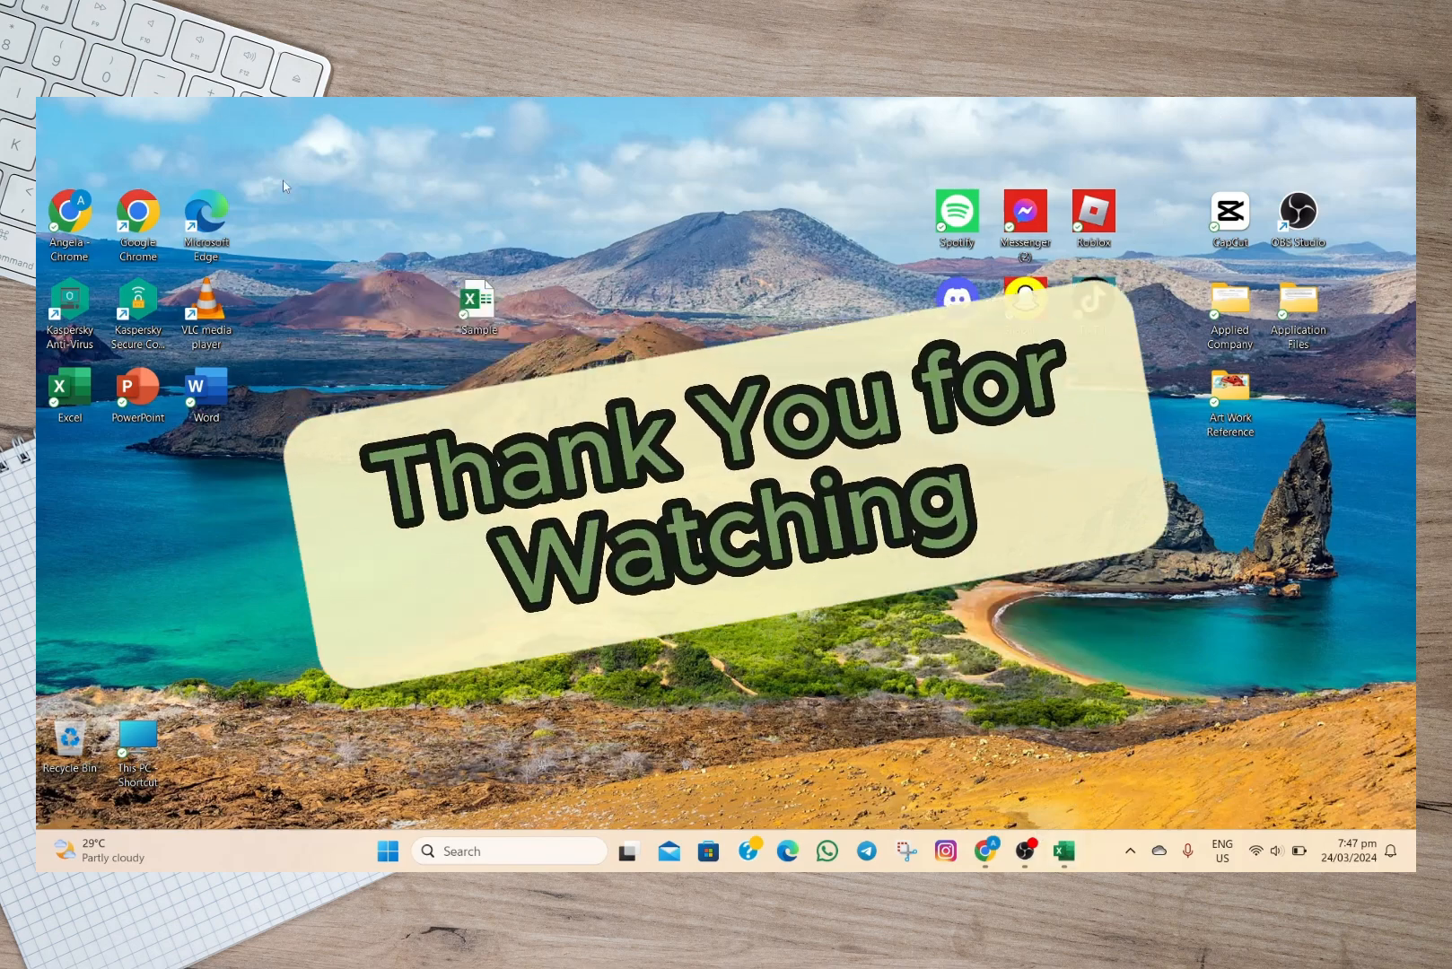